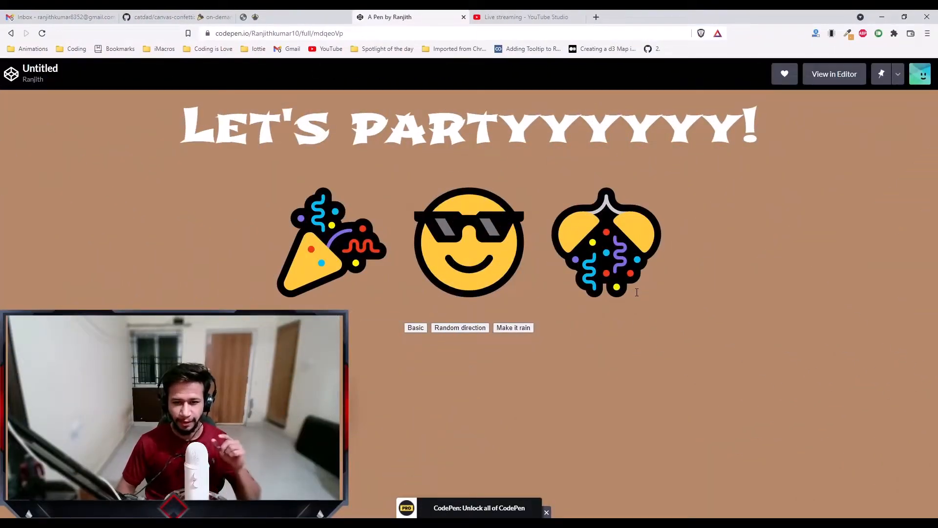
# Step: Fire confetti in the pen, open it in the editor and browse the canvas-confetti repository page
pyautogui.click(460, 327)
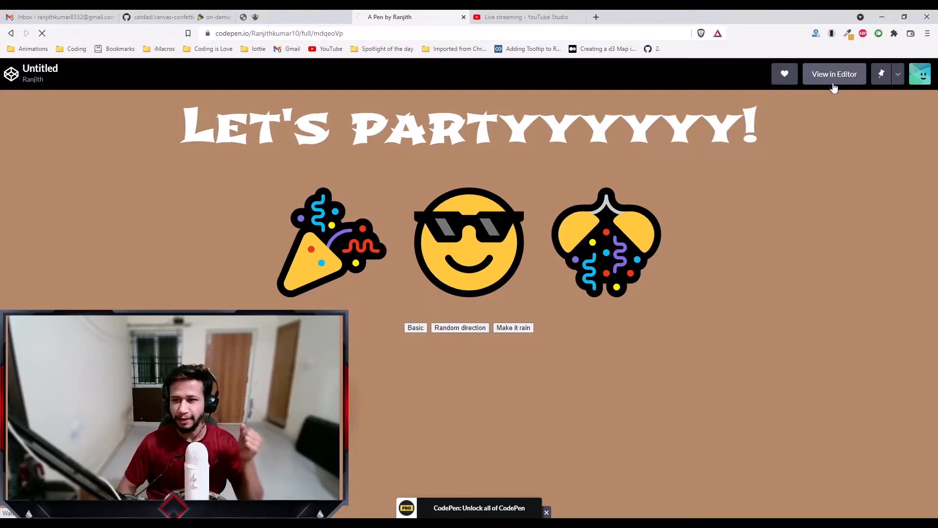
pyautogui.click(834, 73)
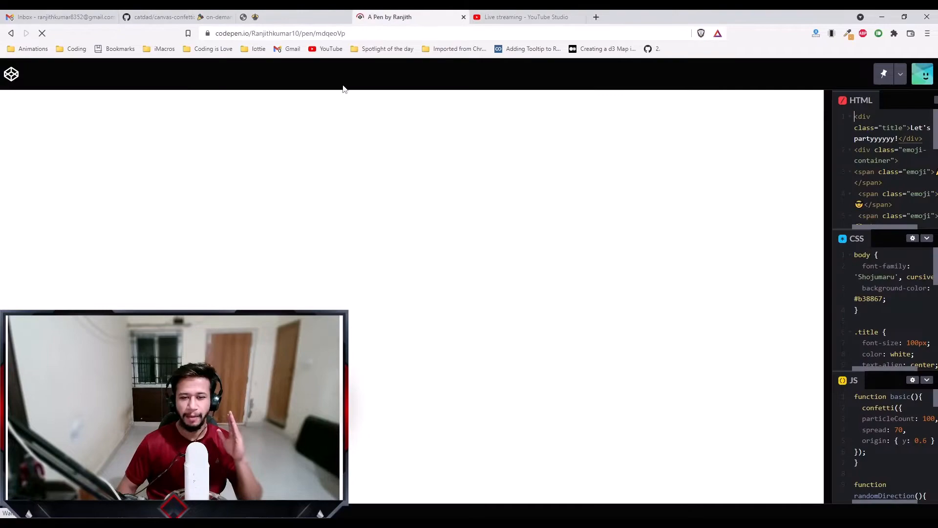
pyautogui.click(174, 17)
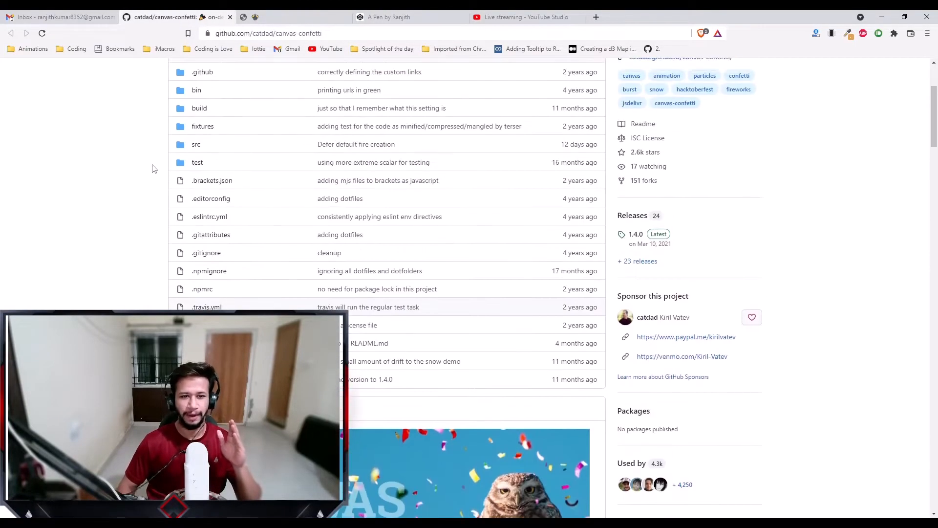
pyautogui.scroll(-3)
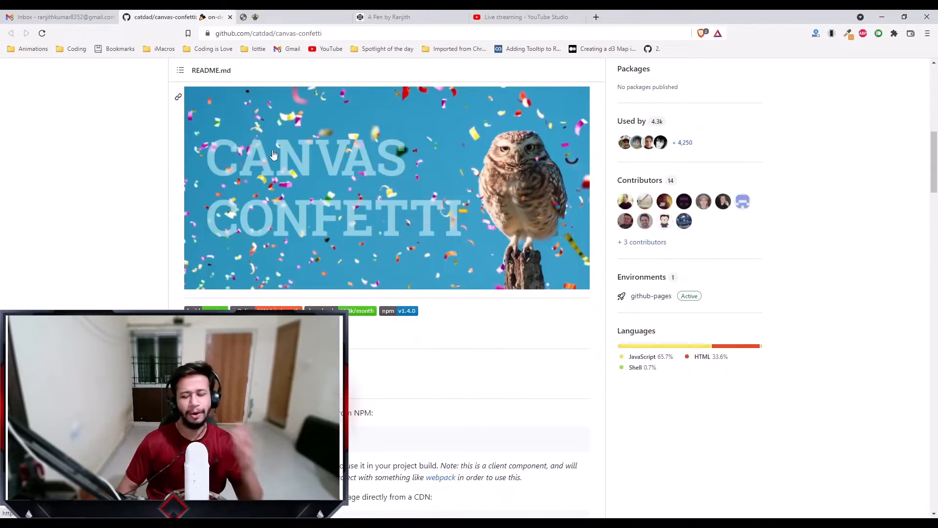
# Step: Alternate between the party pen and the repository README, ending on the README scrolled down
pyautogui.click(390, 16)
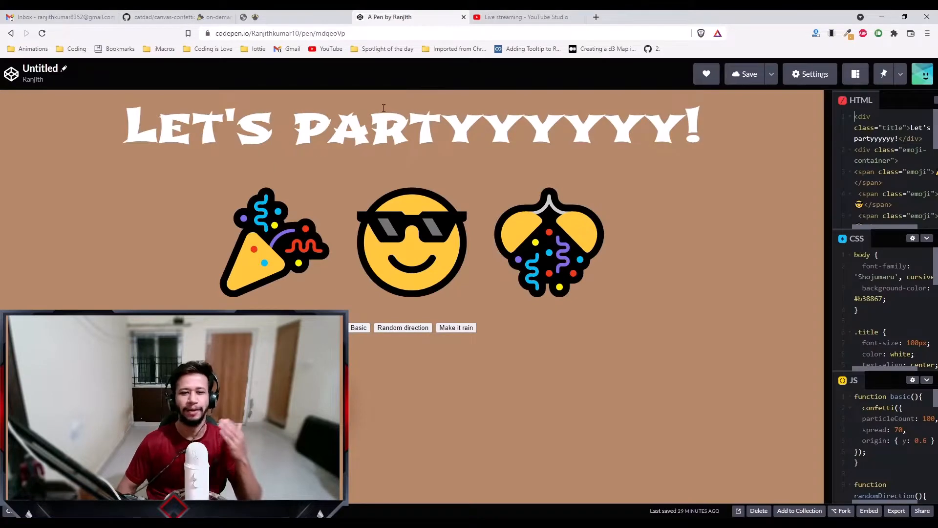
pyautogui.click(161, 16)
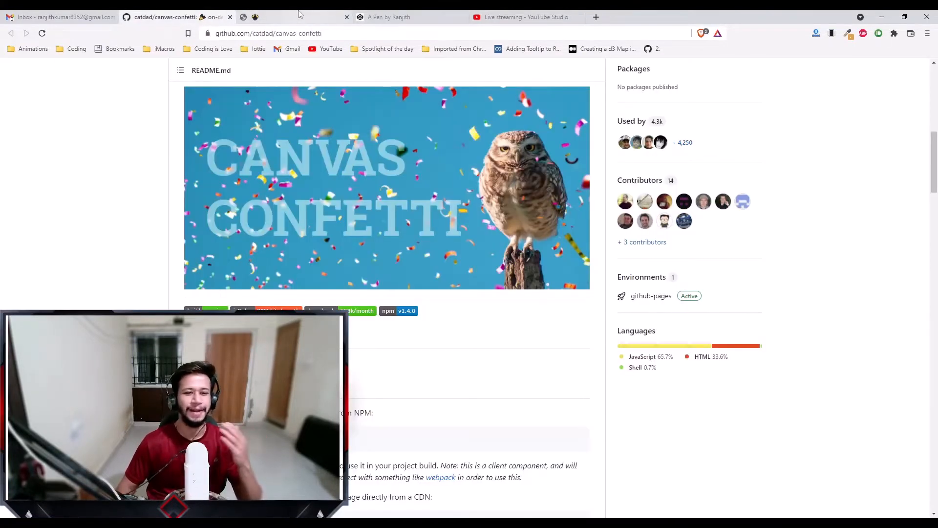
pyautogui.click(392, 16)
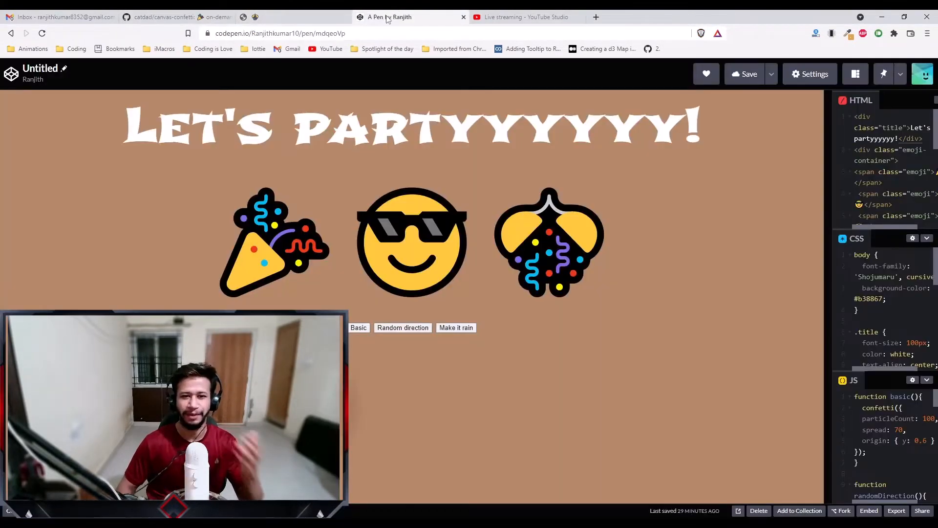
pyautogui.click(167, 16)
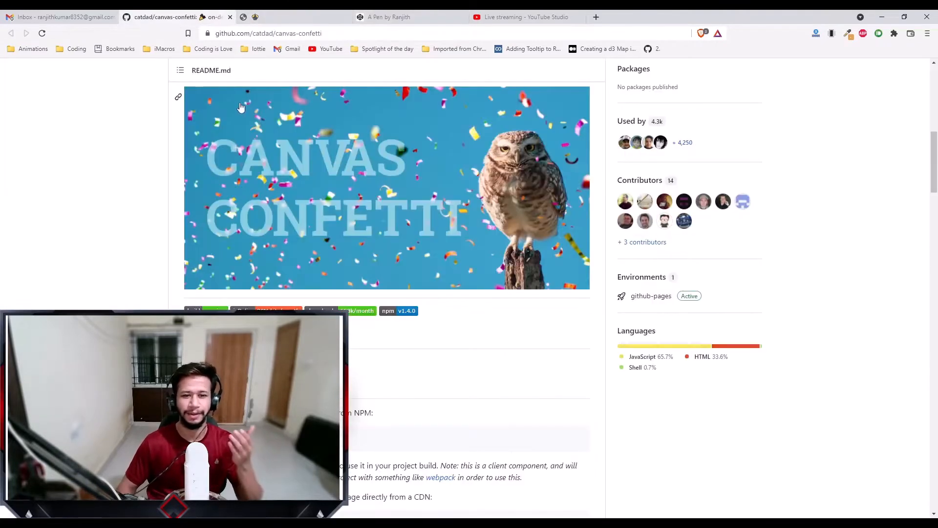
pyautogui.scroll(-3)
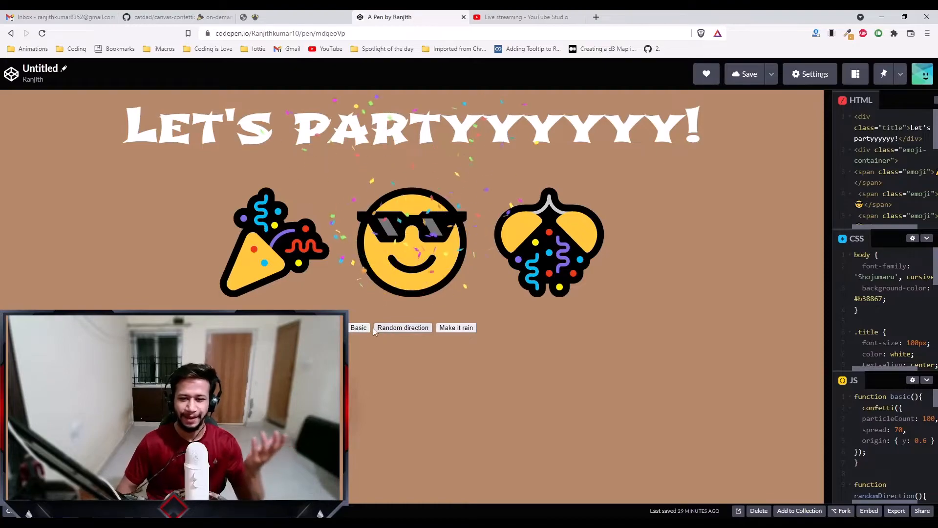
# Step: Fire a basic confetti burst and four random-direction bursts in the pen preview
pyautogui.click(357, 328)
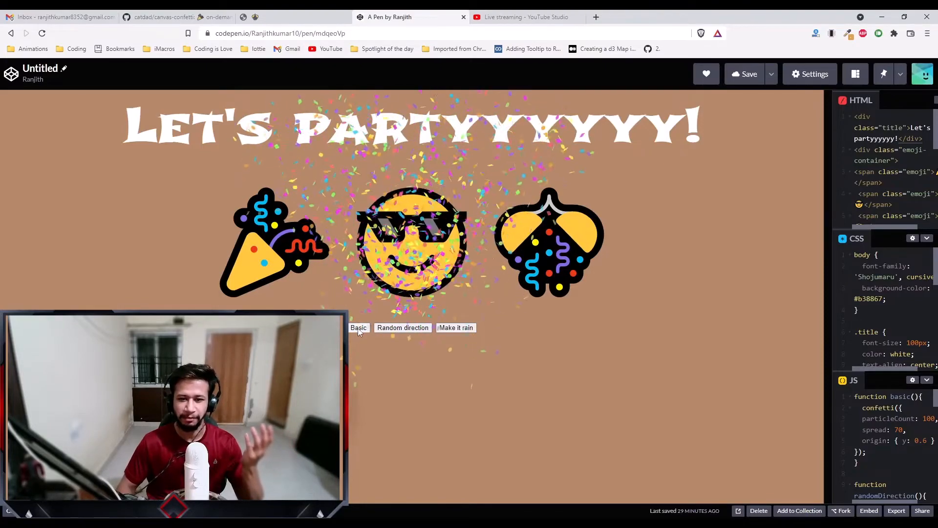
pyautogui.click(402, 327)
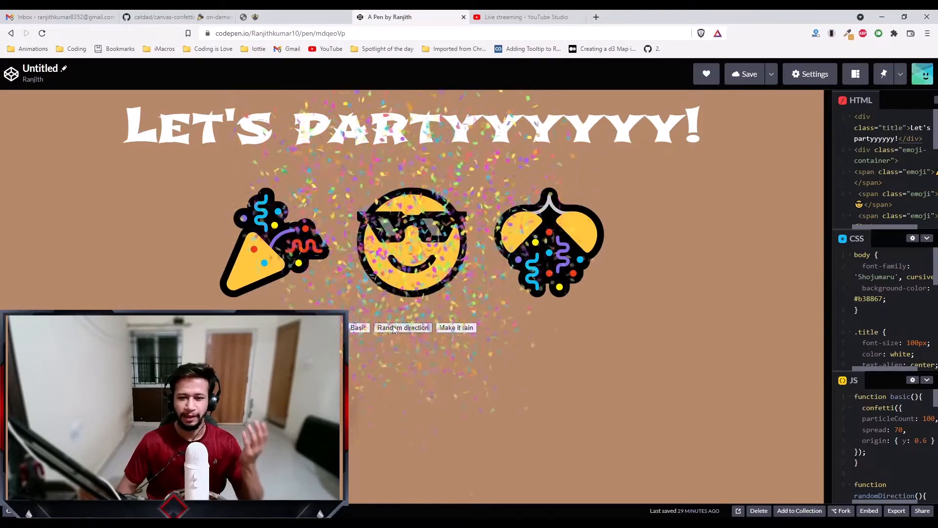
pyautogui.click(402, 327)
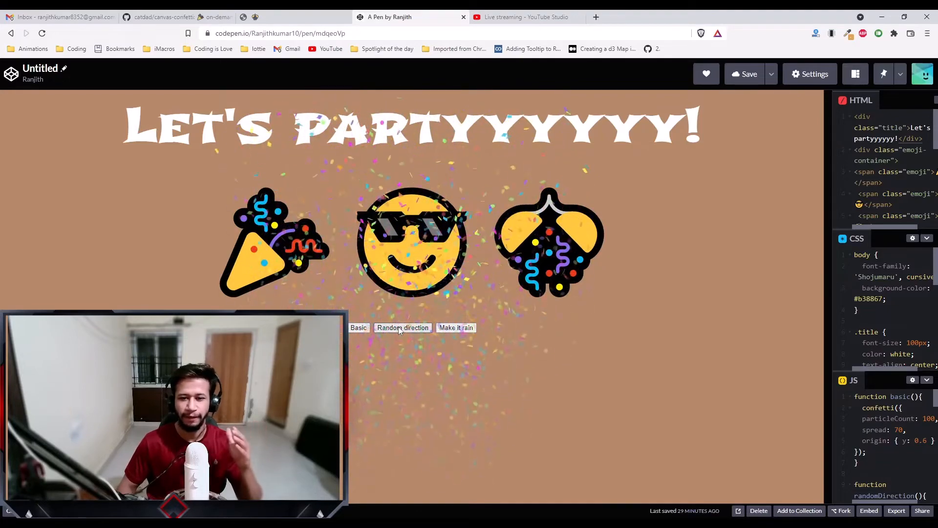
pyautogui.click(401, 327)
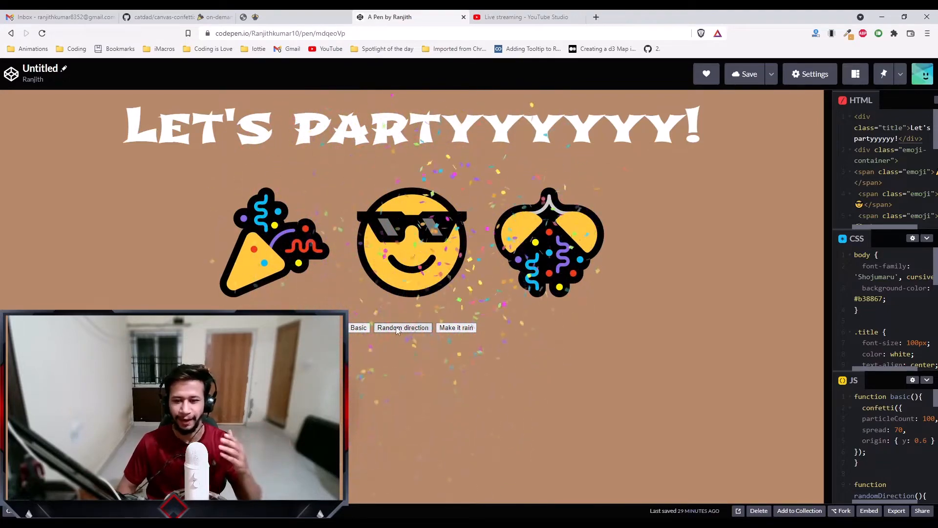
pyautogui.click(403, 327)
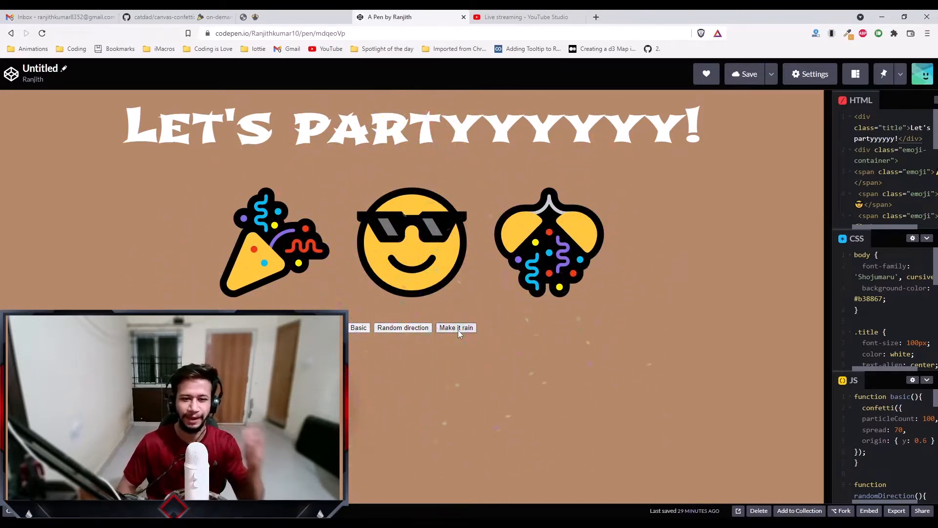
# Step: Make confetti rain down the page, then bring up the Canvas Confetti demo page
pyautogui.click(456, 327)
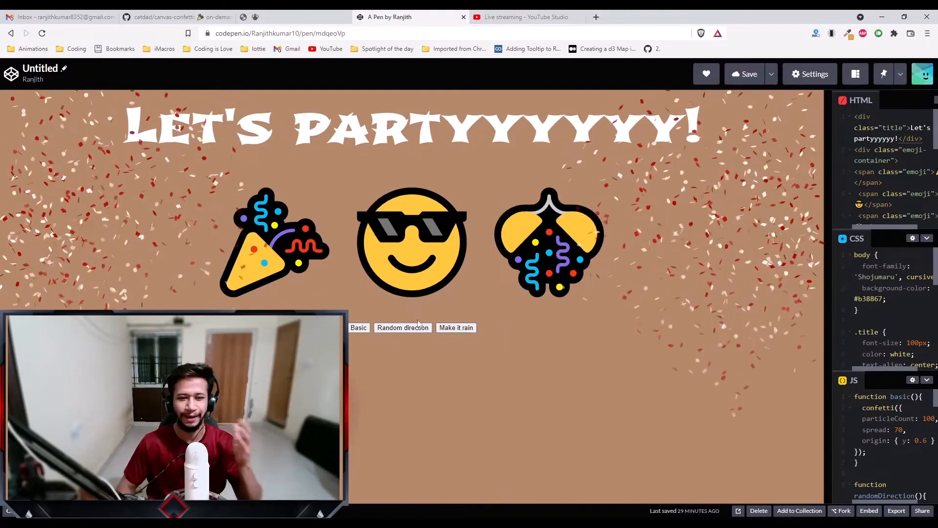
pyautogui.click(402, 328)
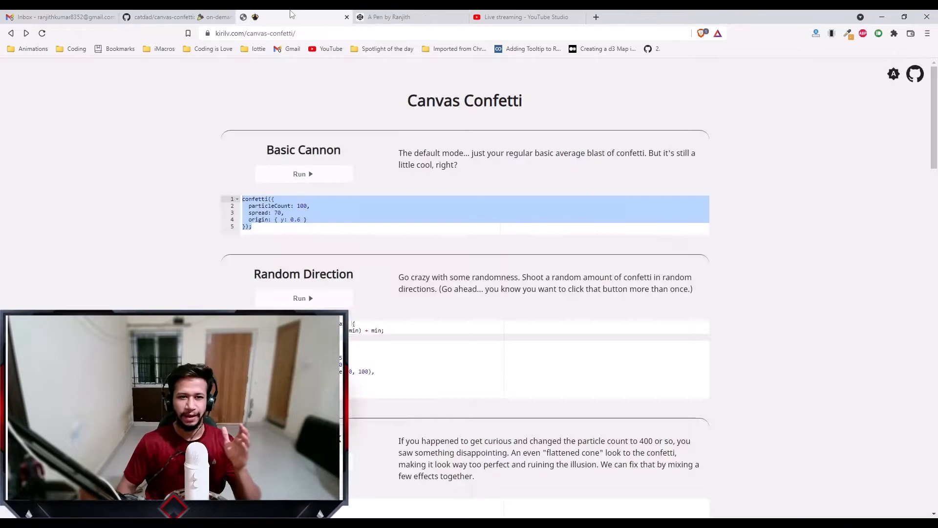
# Step: Scroll the canvas-confetti README to its Demo and Install sections, then return to the pen
pyautogui.click(167, 16)
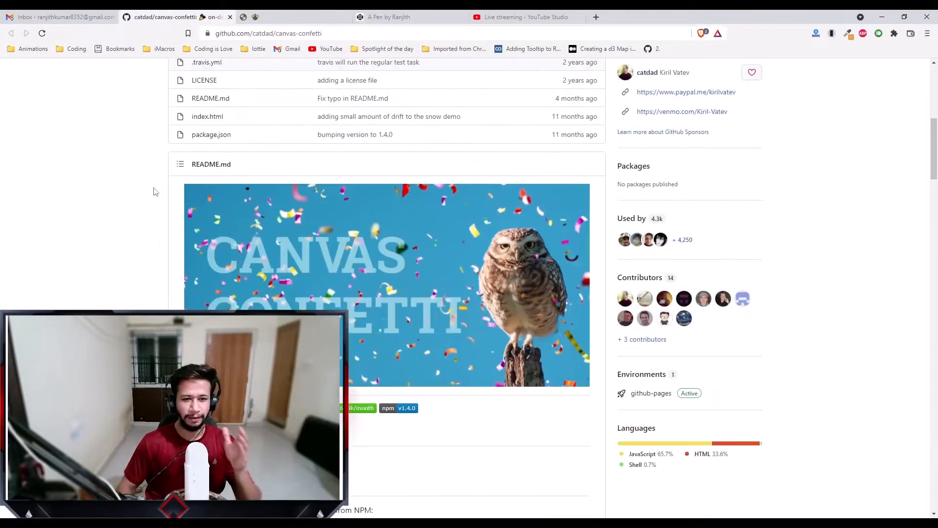
pyautogui.scroll(-3)
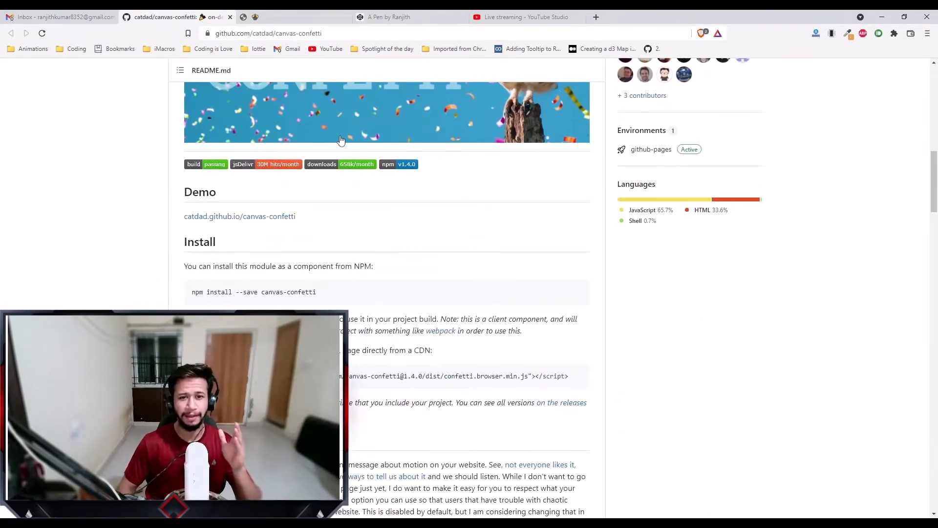
pyautogui.click(389, 16)
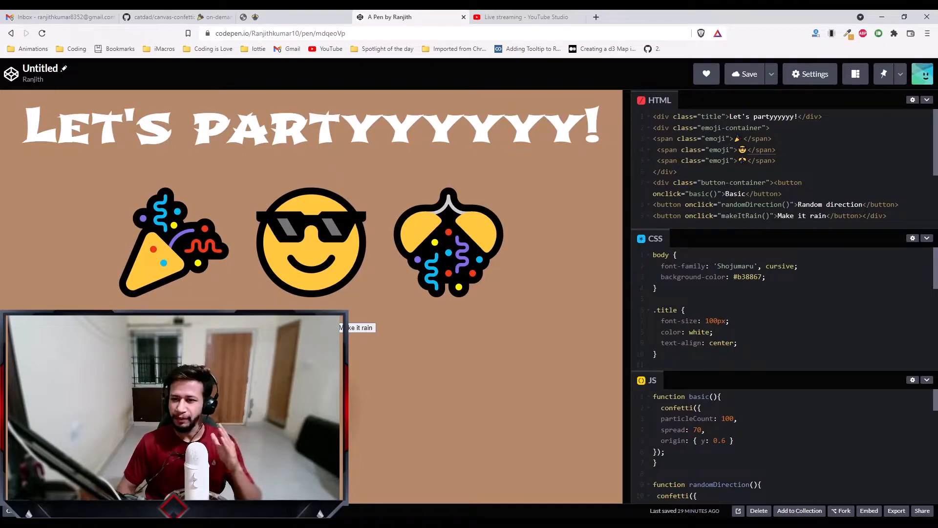
# Step: Show the pen's CSS settings with the external Shojumaru Google Fonts stylesheet linked
pyautogui.click(772, 138)
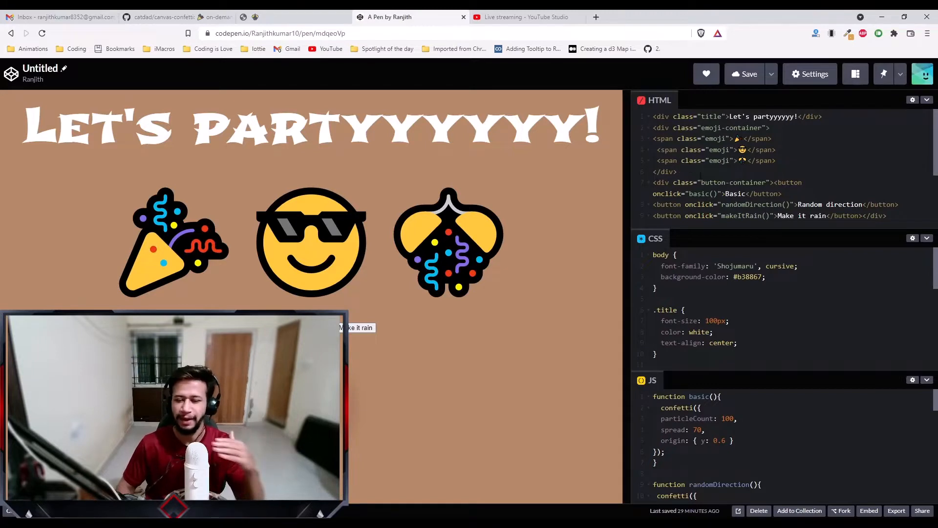
pyautogui.scroll(-3)
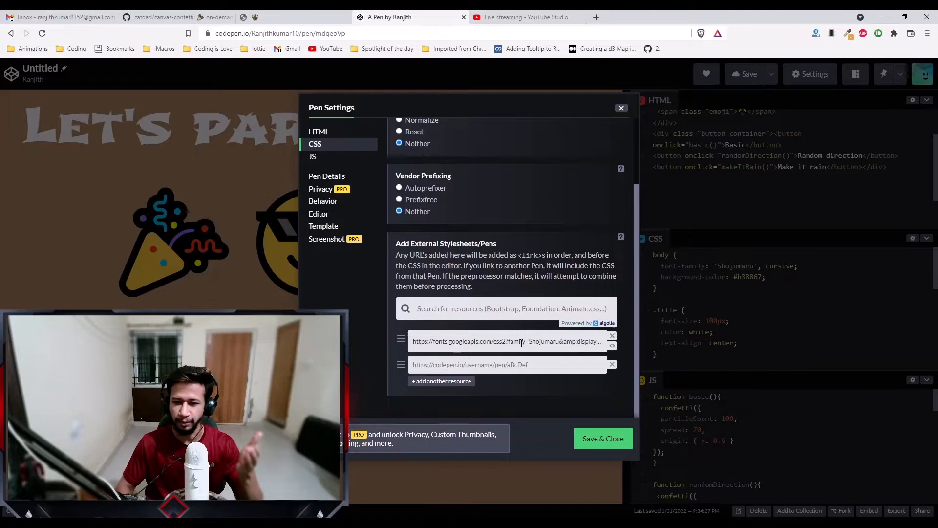
# Step: Save & Close the Pen Settings dialog to return to the editors and preview
pyautogui.click(603, 438)
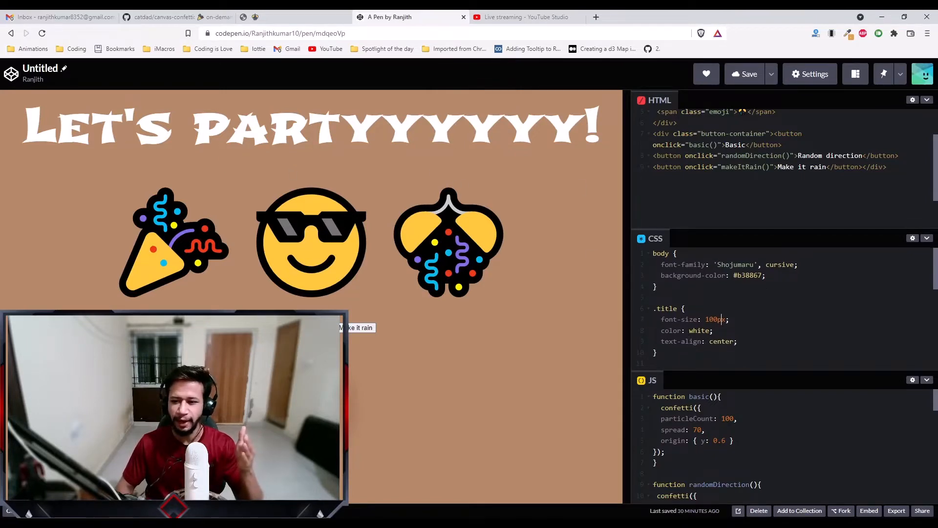
# Step: Expand the JS panel over the CSS and widen the editors to show all three confetti functions
pyautogui.scroll(-3)
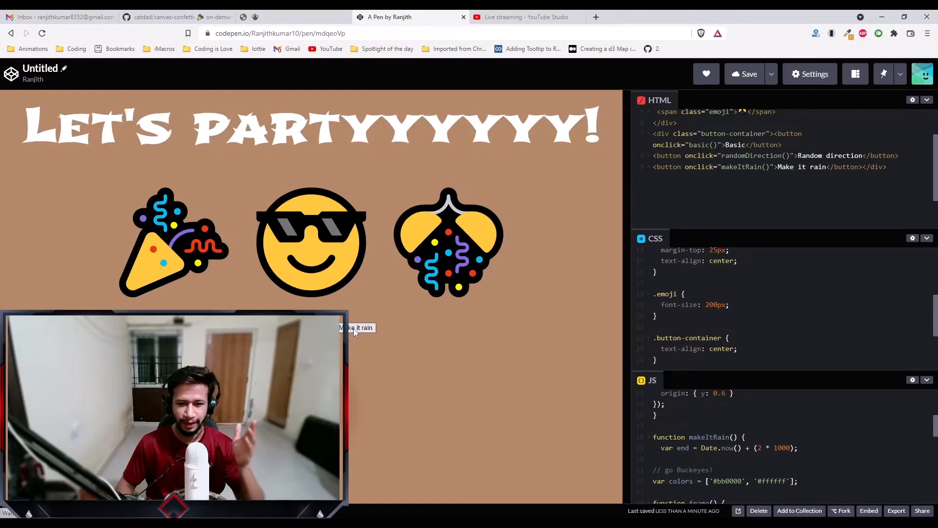
pyautogui.click(356, 328)
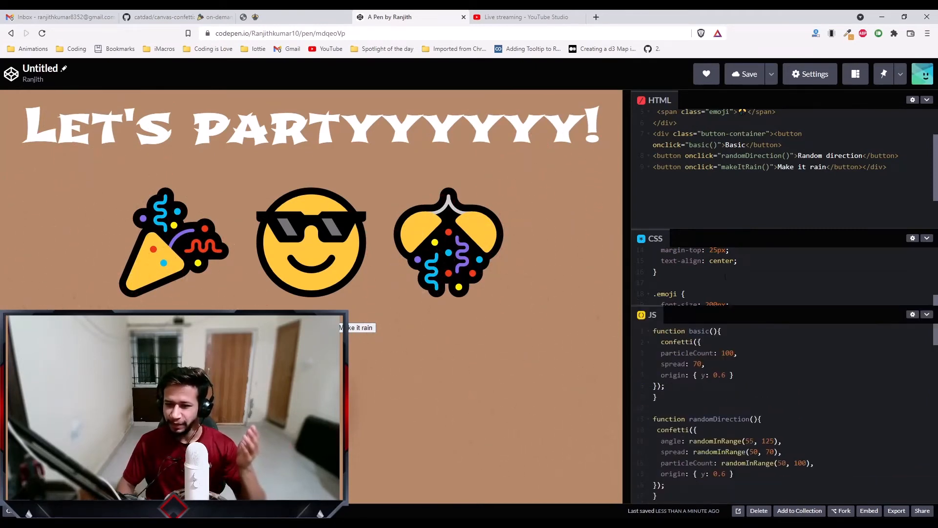
pyautogui.click(926, 189)
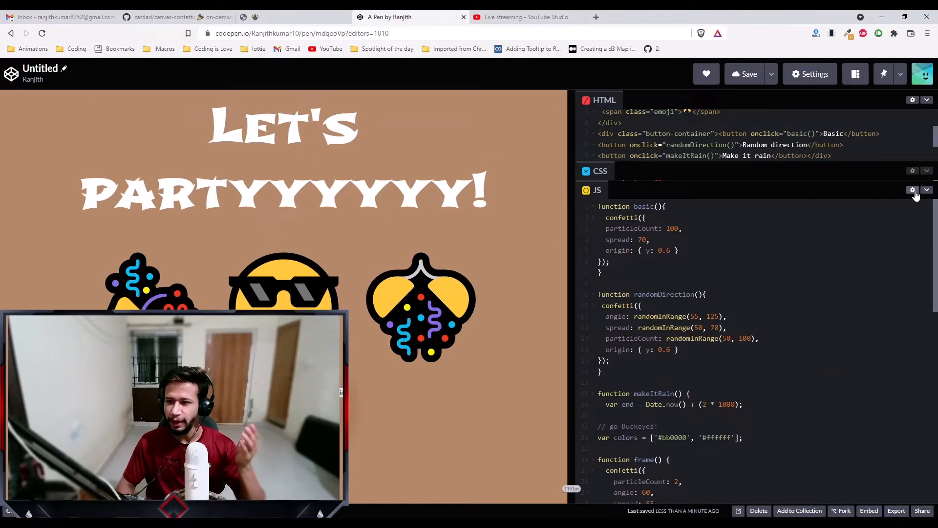
pyautogui.click(167, 16)
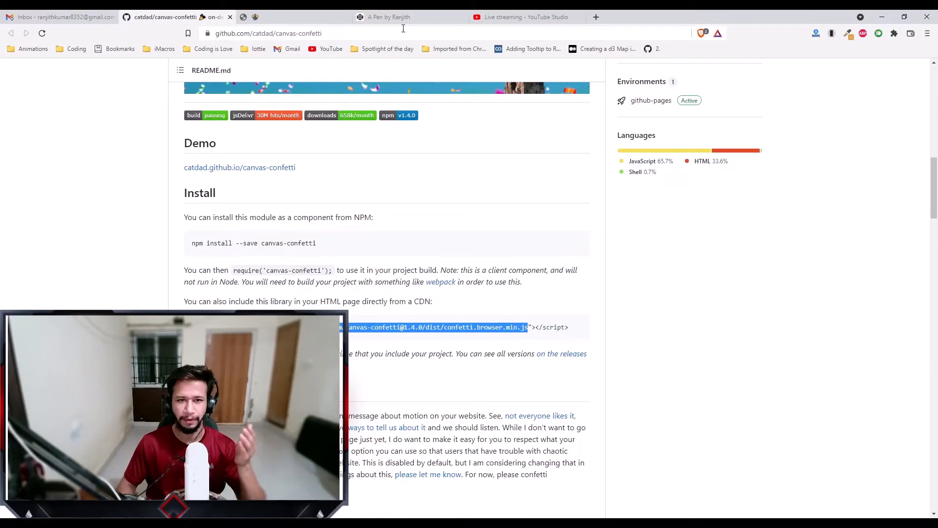
# Step: Highlight the README's CDN script tag and npm install command, then bring up the Canvas Confetti demo page
pyautogui.click(389, 17)
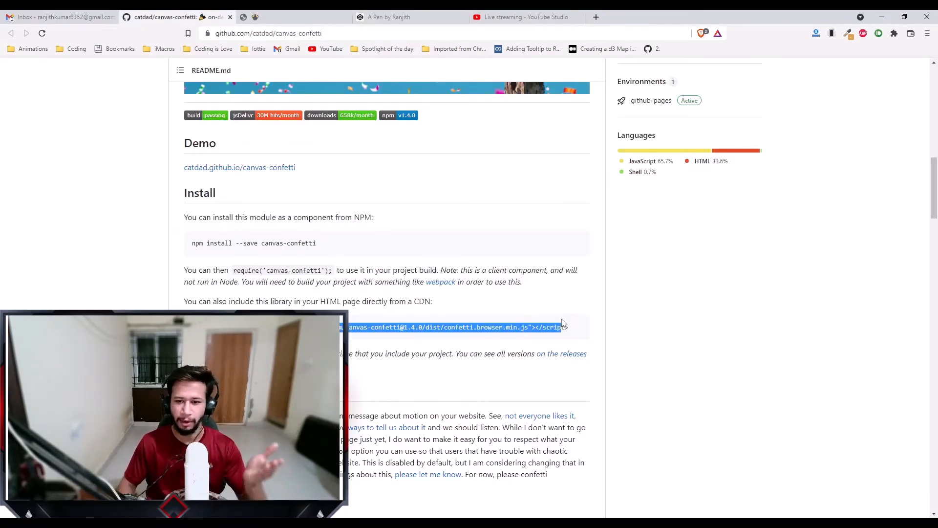
pyautogui.scroll(-3)
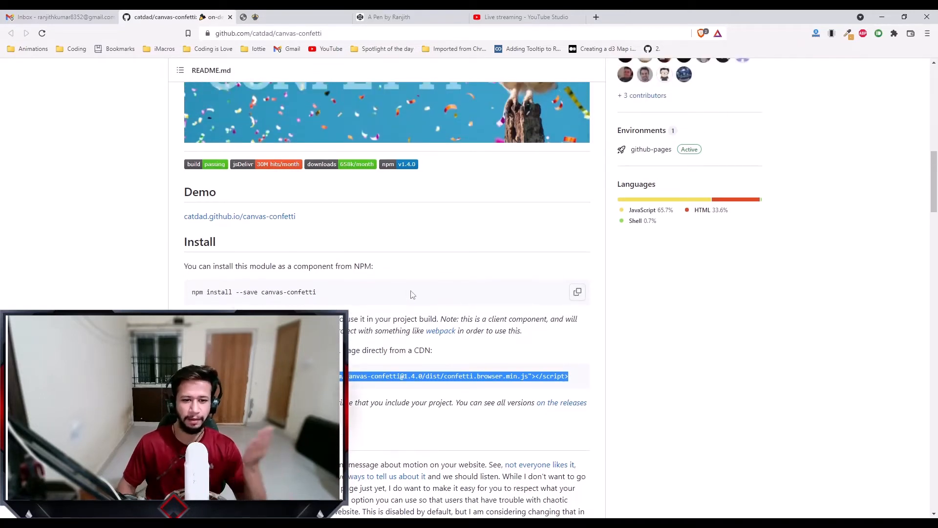
pyautogui.moveTo(362, 292)
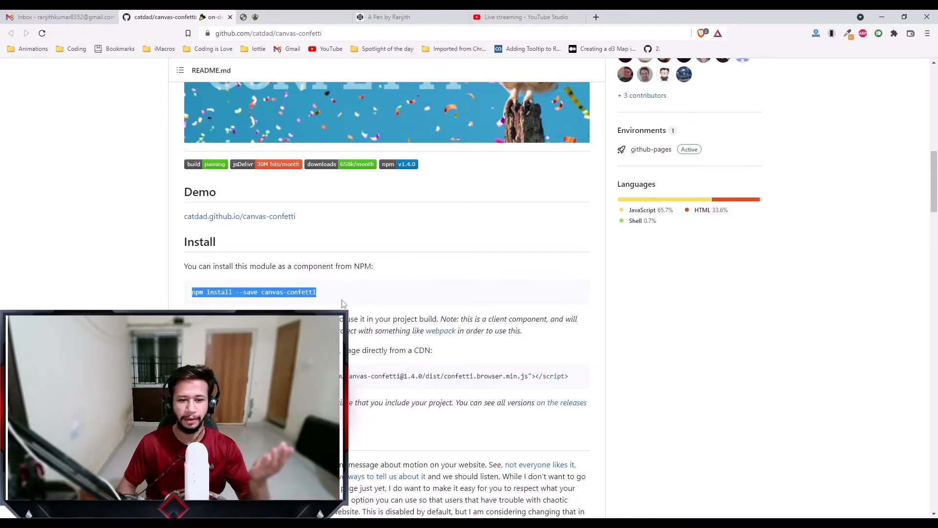
pyautogui.click(387, 16)
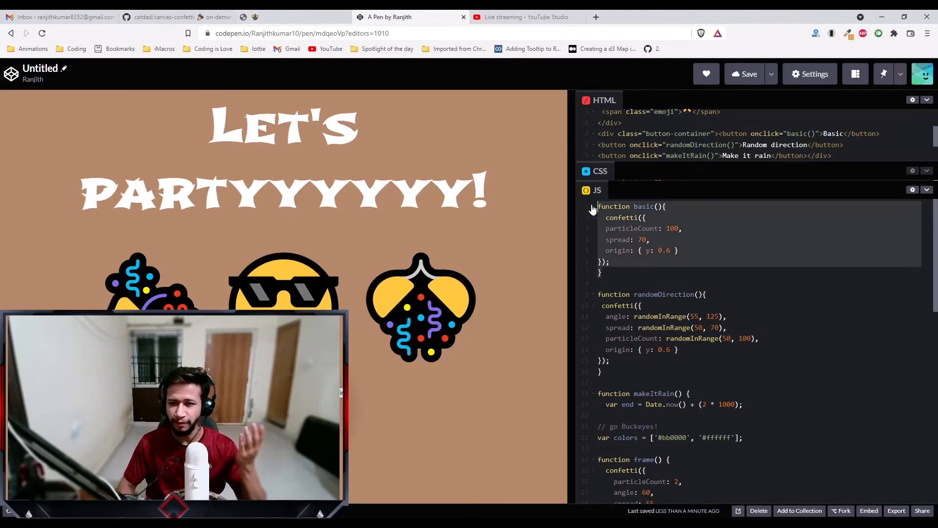
pyautogui.click(162, 16)
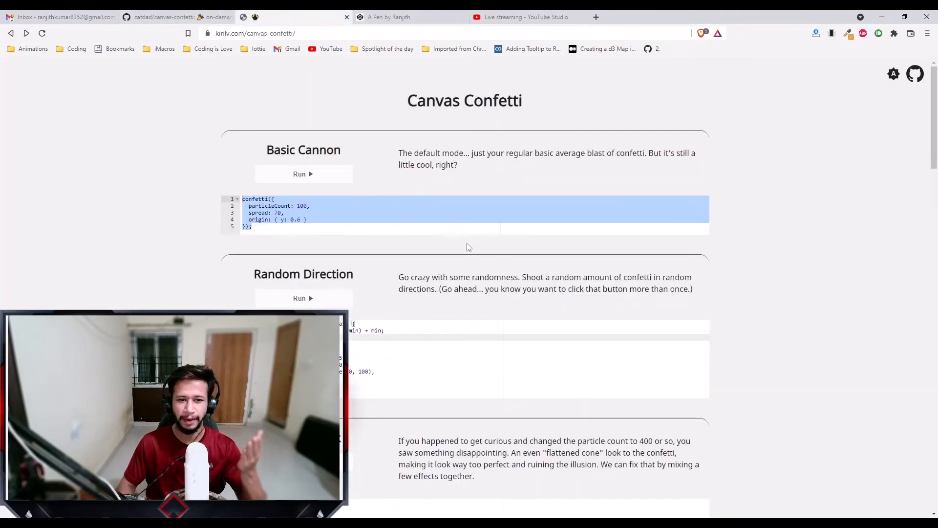
# Step: Run the Basic Cannon demo twice, select its code, then return to the canvas-confetti repository page
pyautogui.click(303, 174)
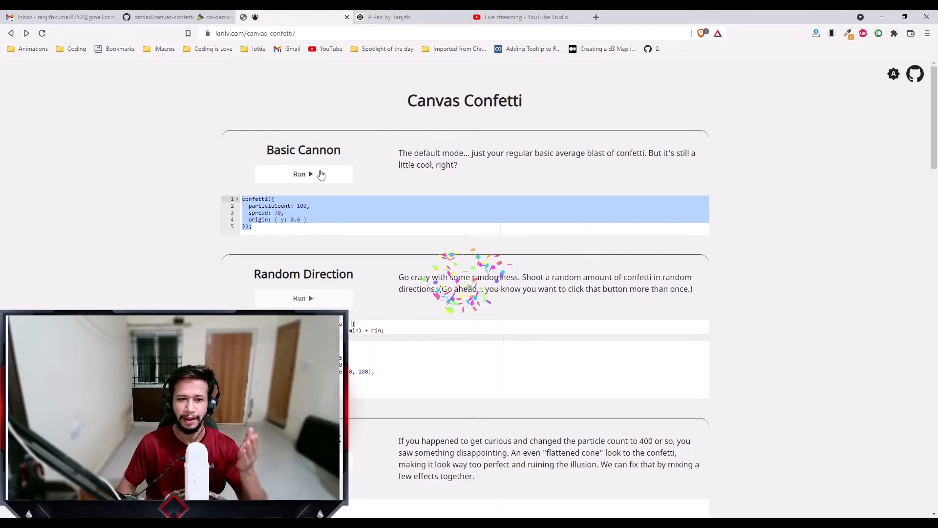
pyautogui.click(303, 174)
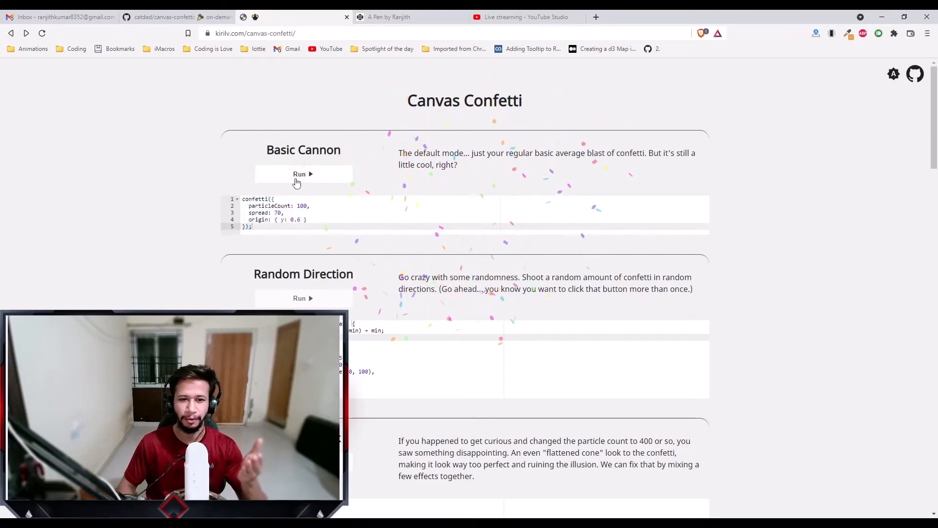
pyautogui.click(303, 174)
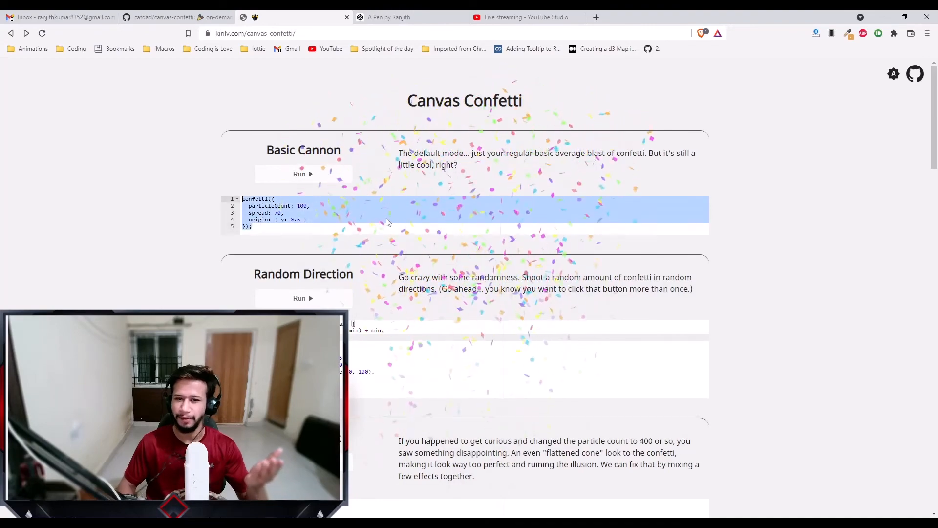
pyautogui.scroll(-3)
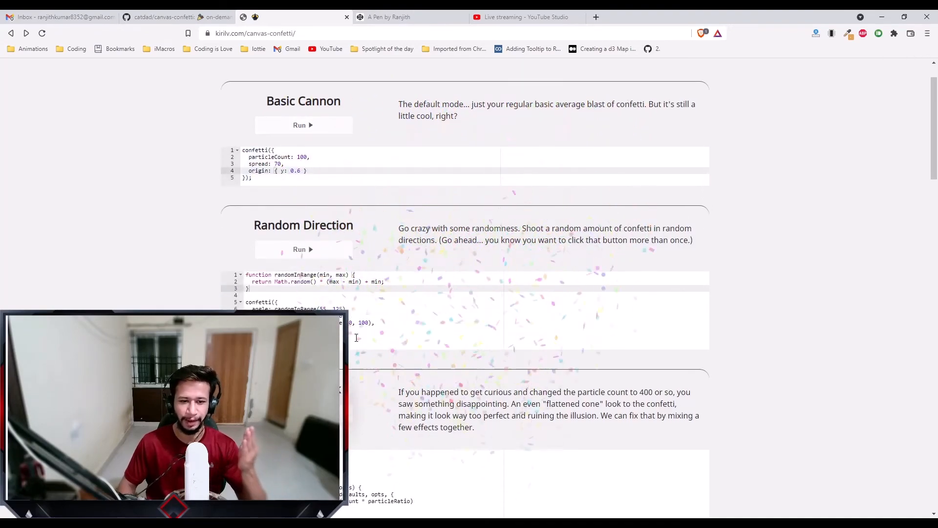
pyautogui.click(174, 17)
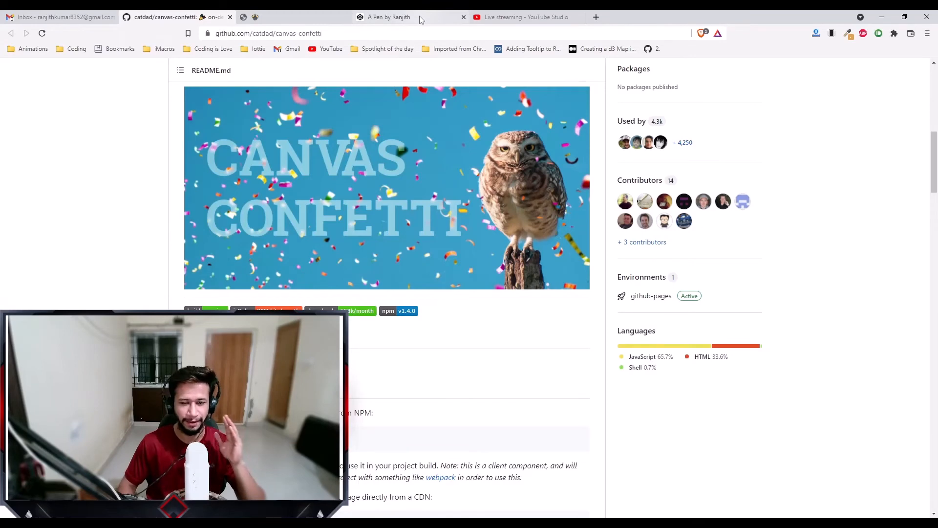
pyautogui.moveTo(389, 17)
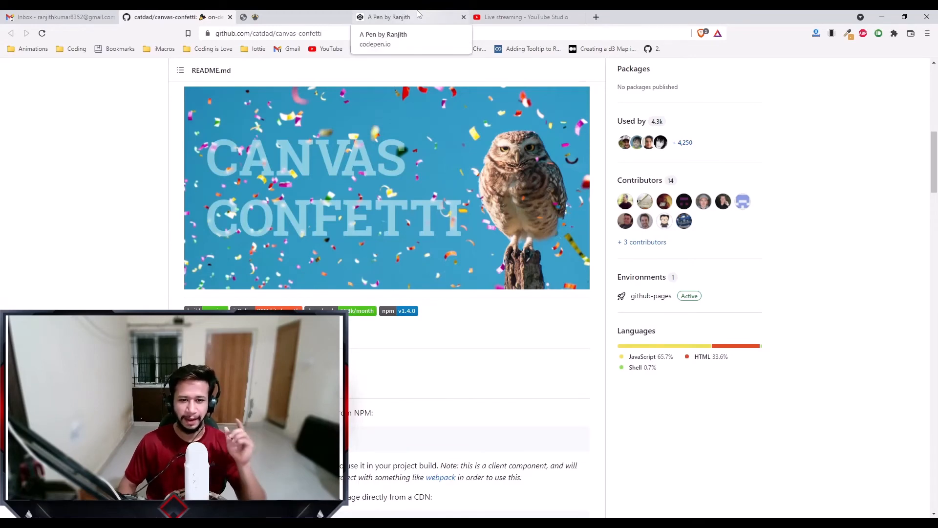